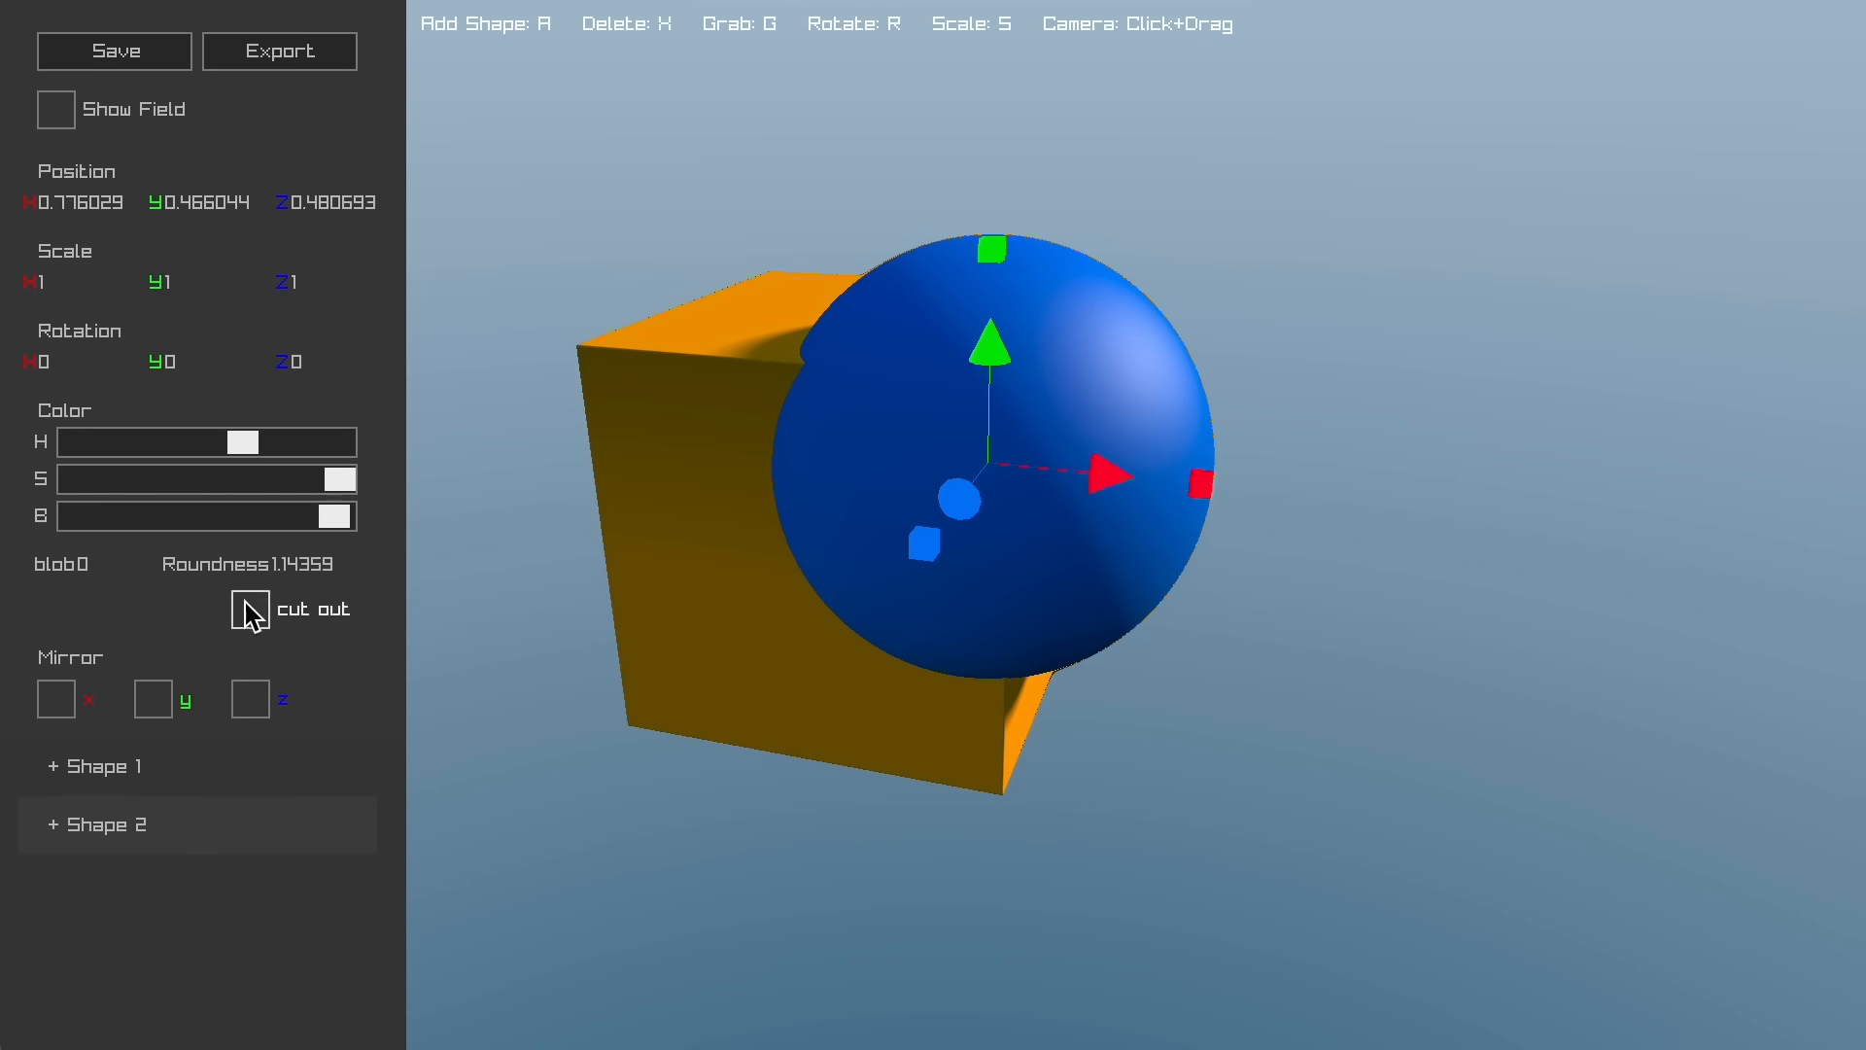
Step: Switch Shape 2 (the sphere) to cut out, hollowing the orange cube
click(251, 609)
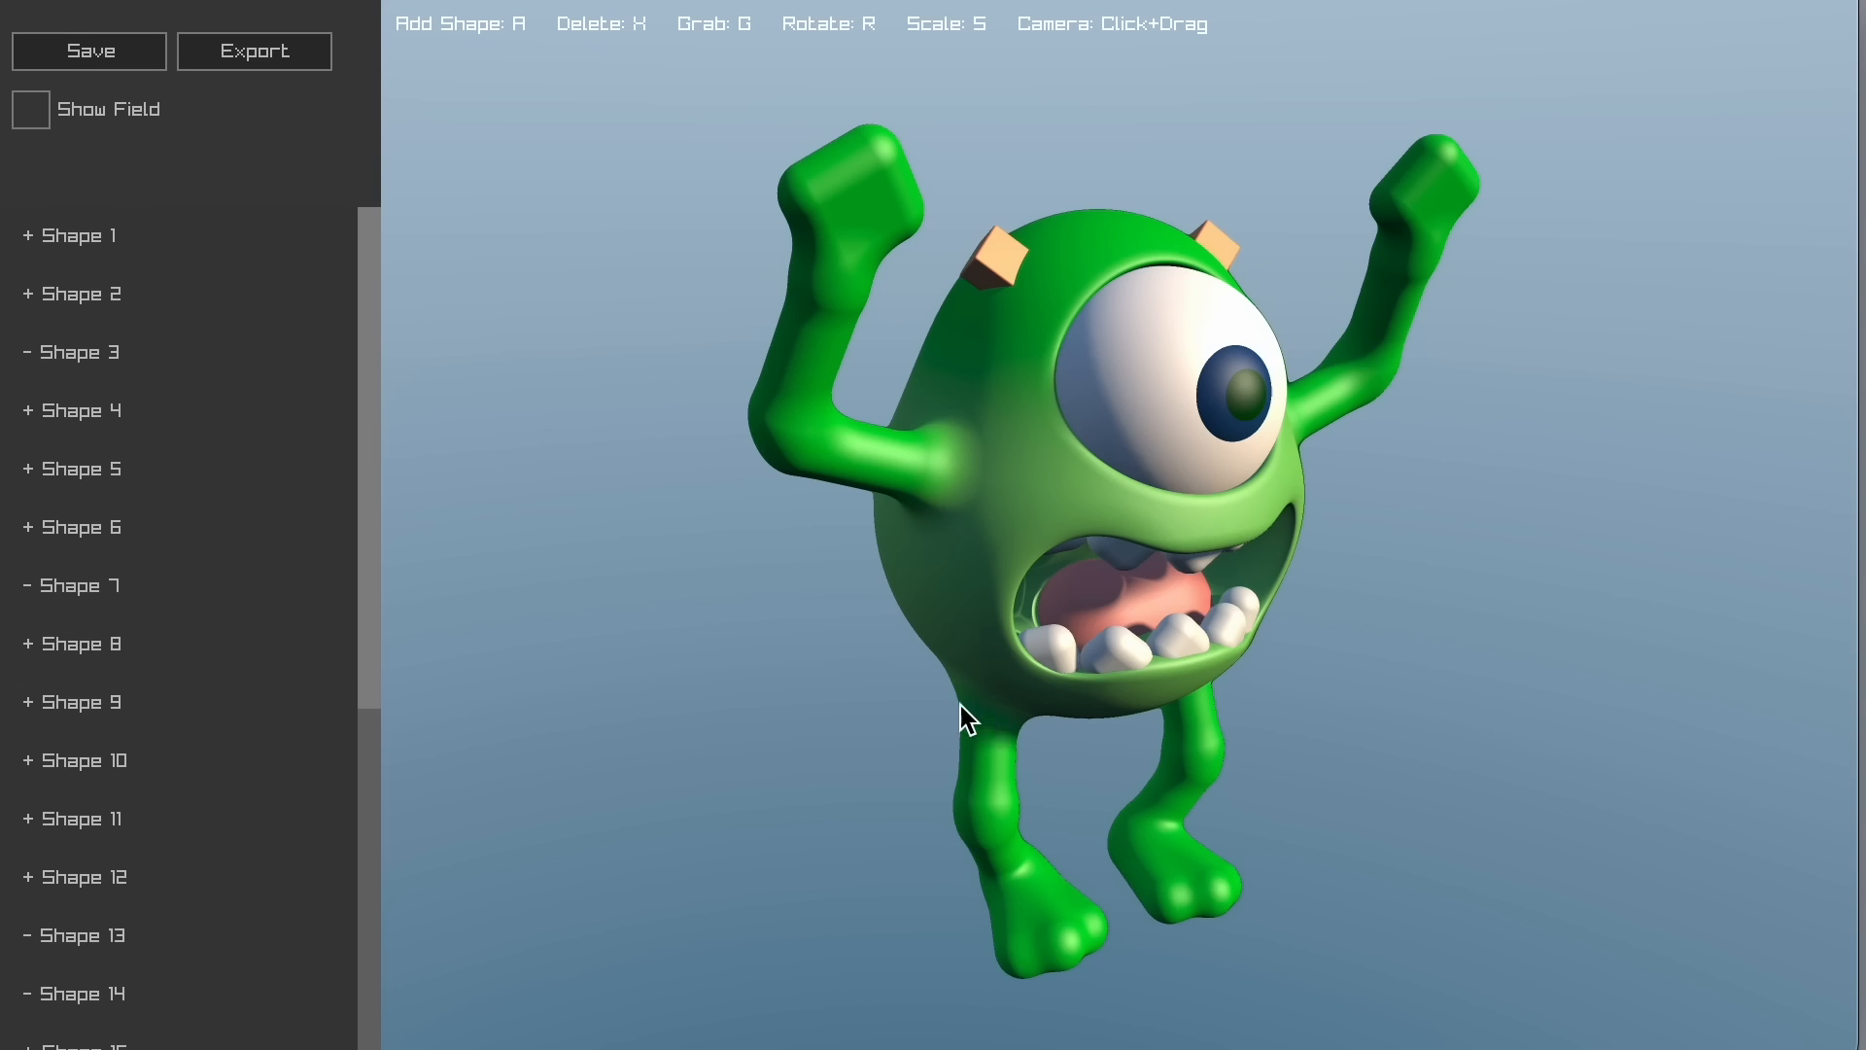
mouse_move(272, 66)
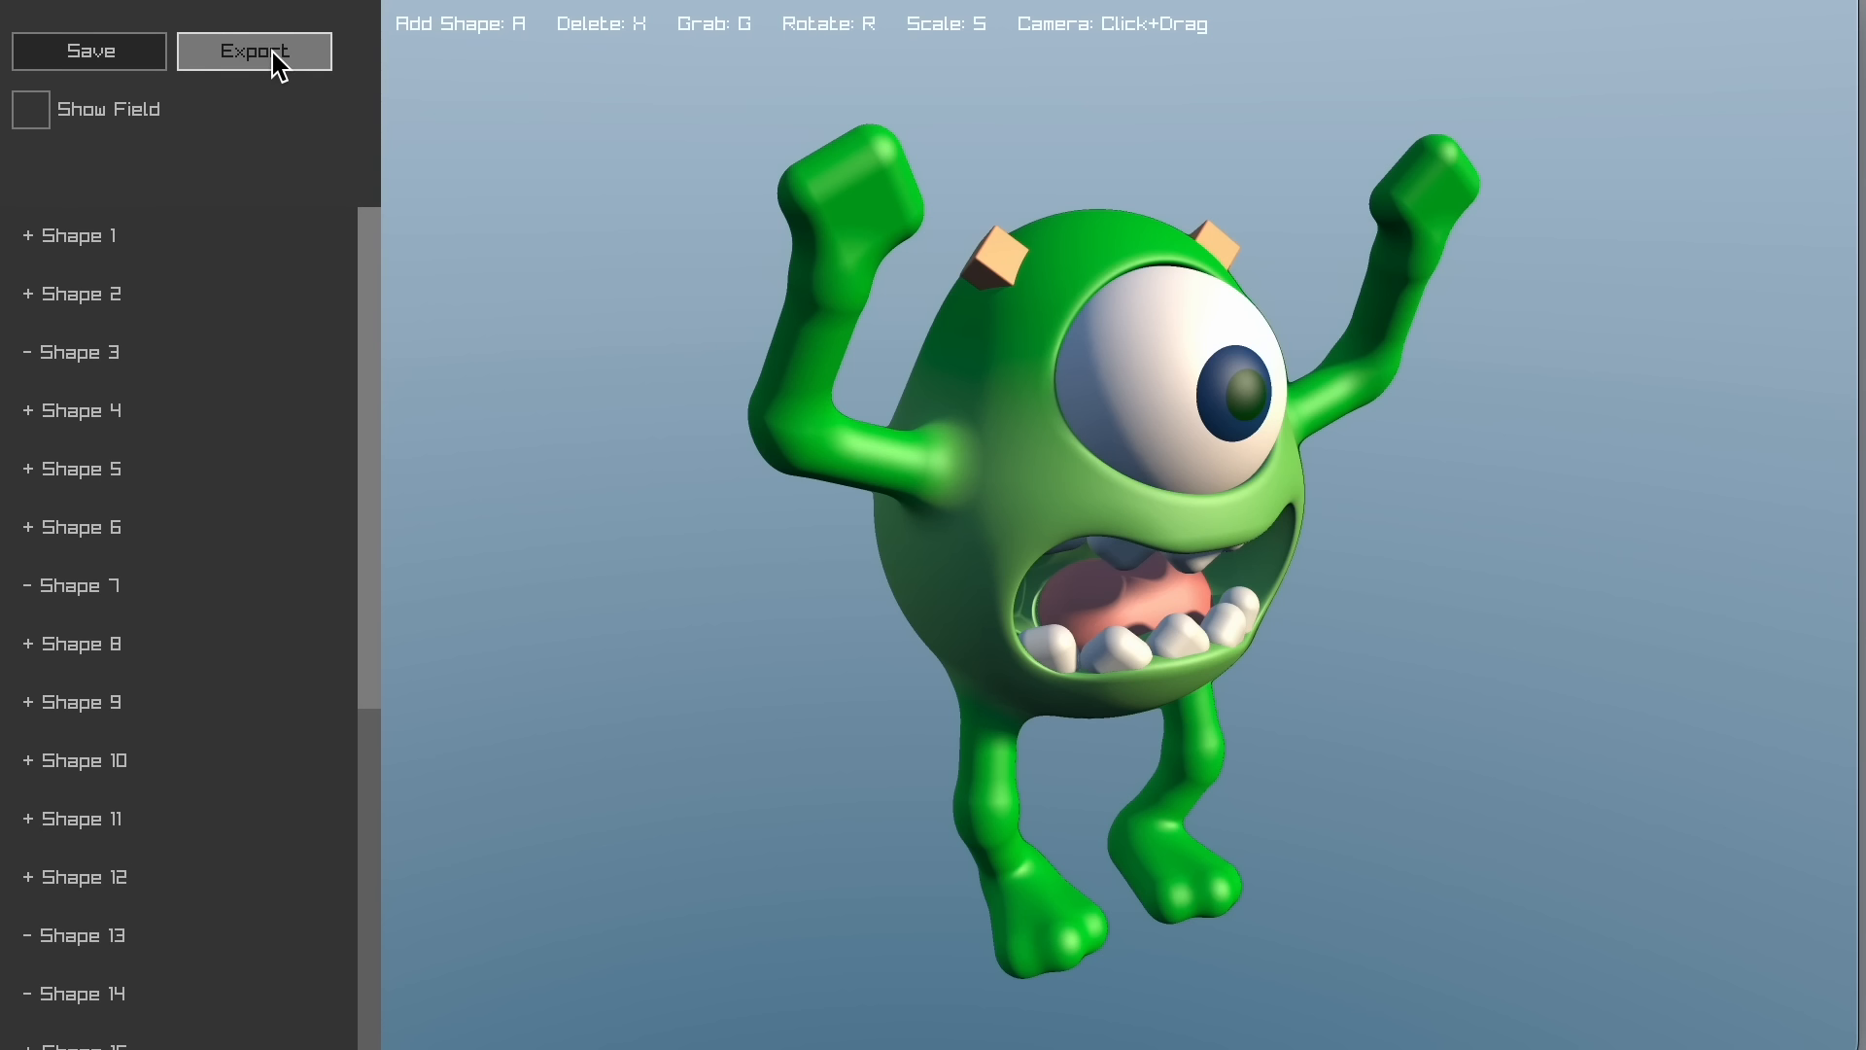
Step: Export the finished monster model as an OBJ mesh via Export
click(253, 50)
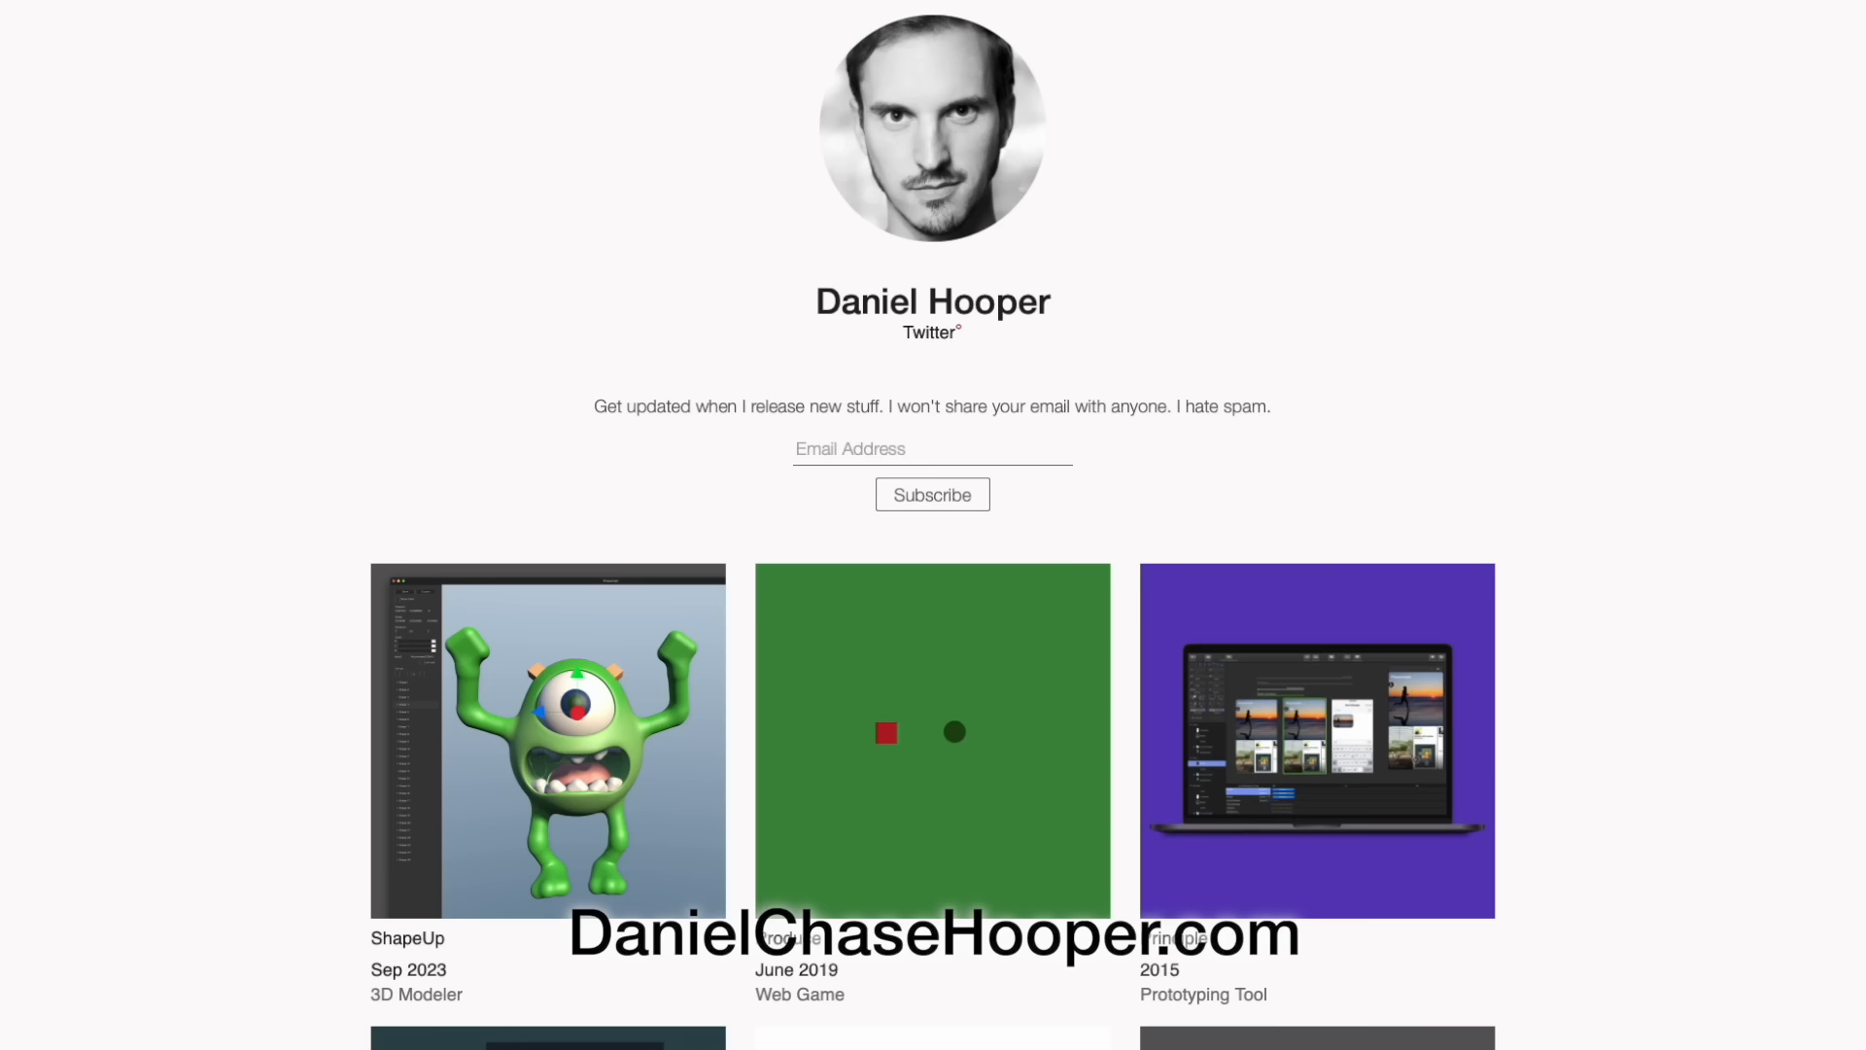
Step: Scroll the portfolio page and load the ShapeUp bracket scene
scroll(down, 3)
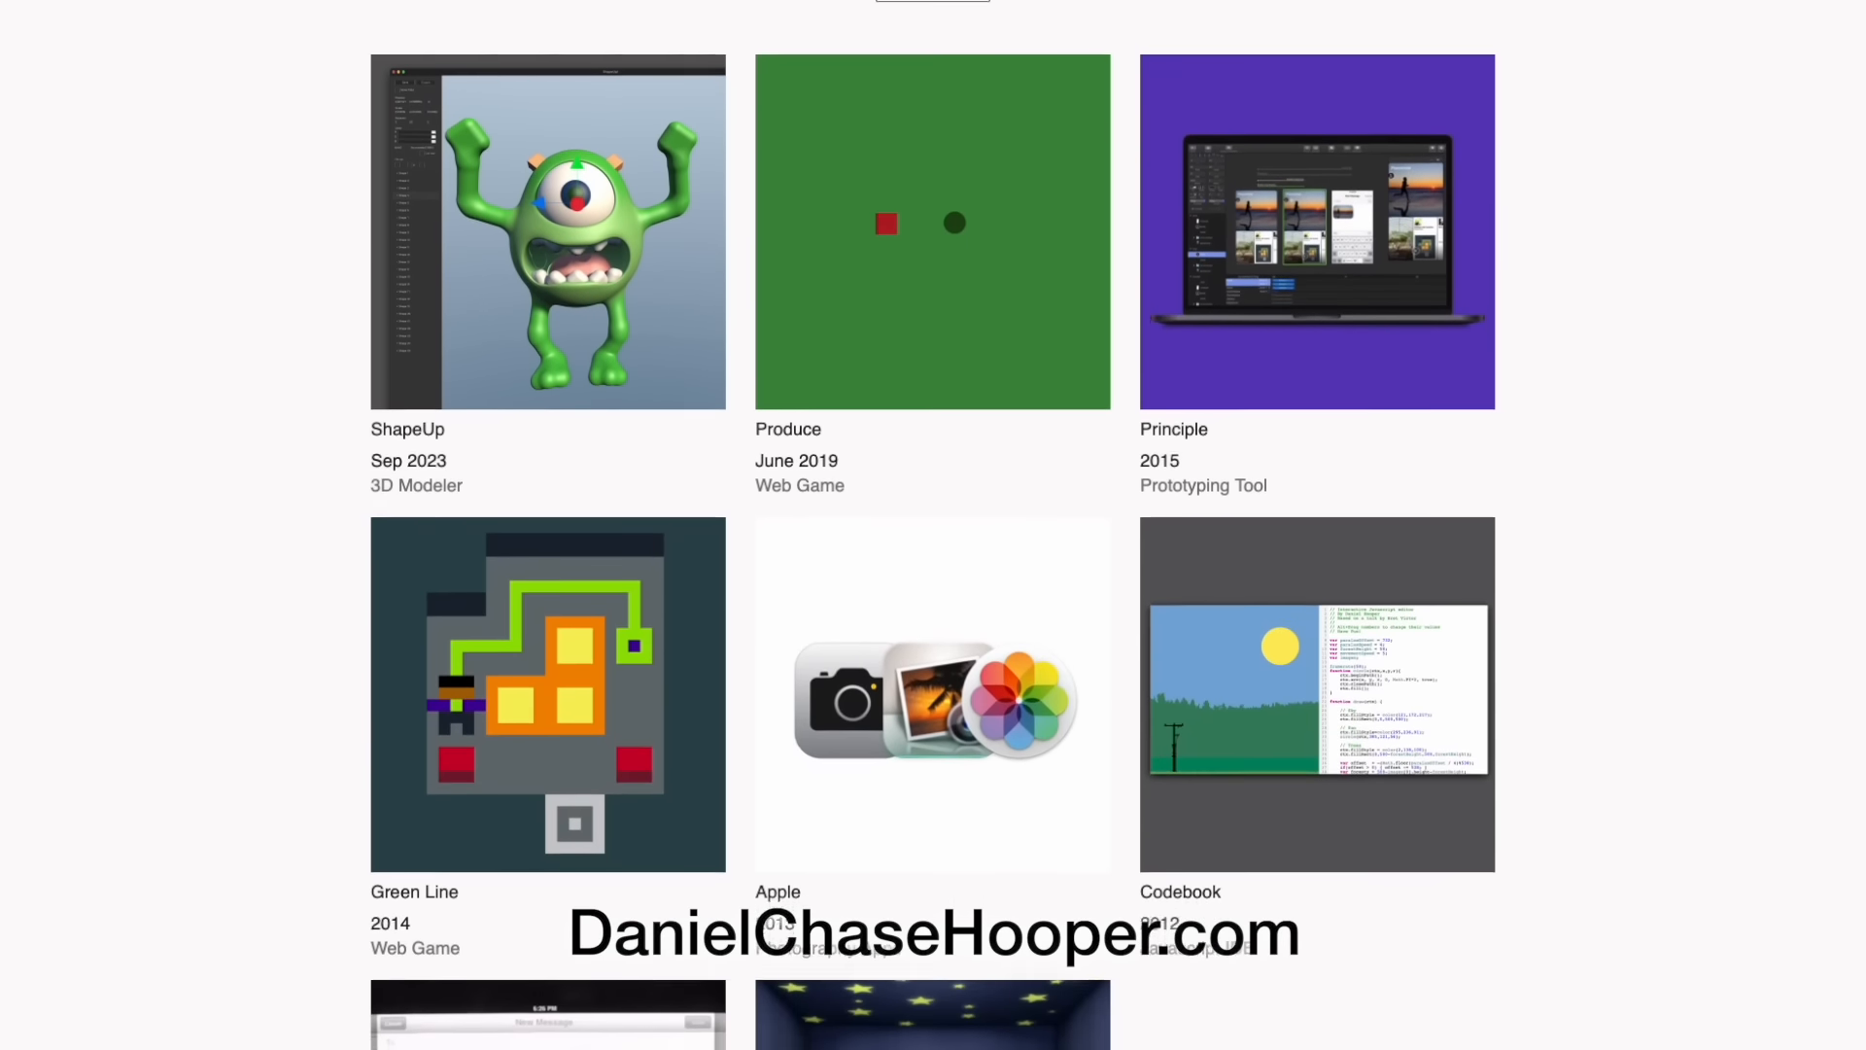
click(546, 231)
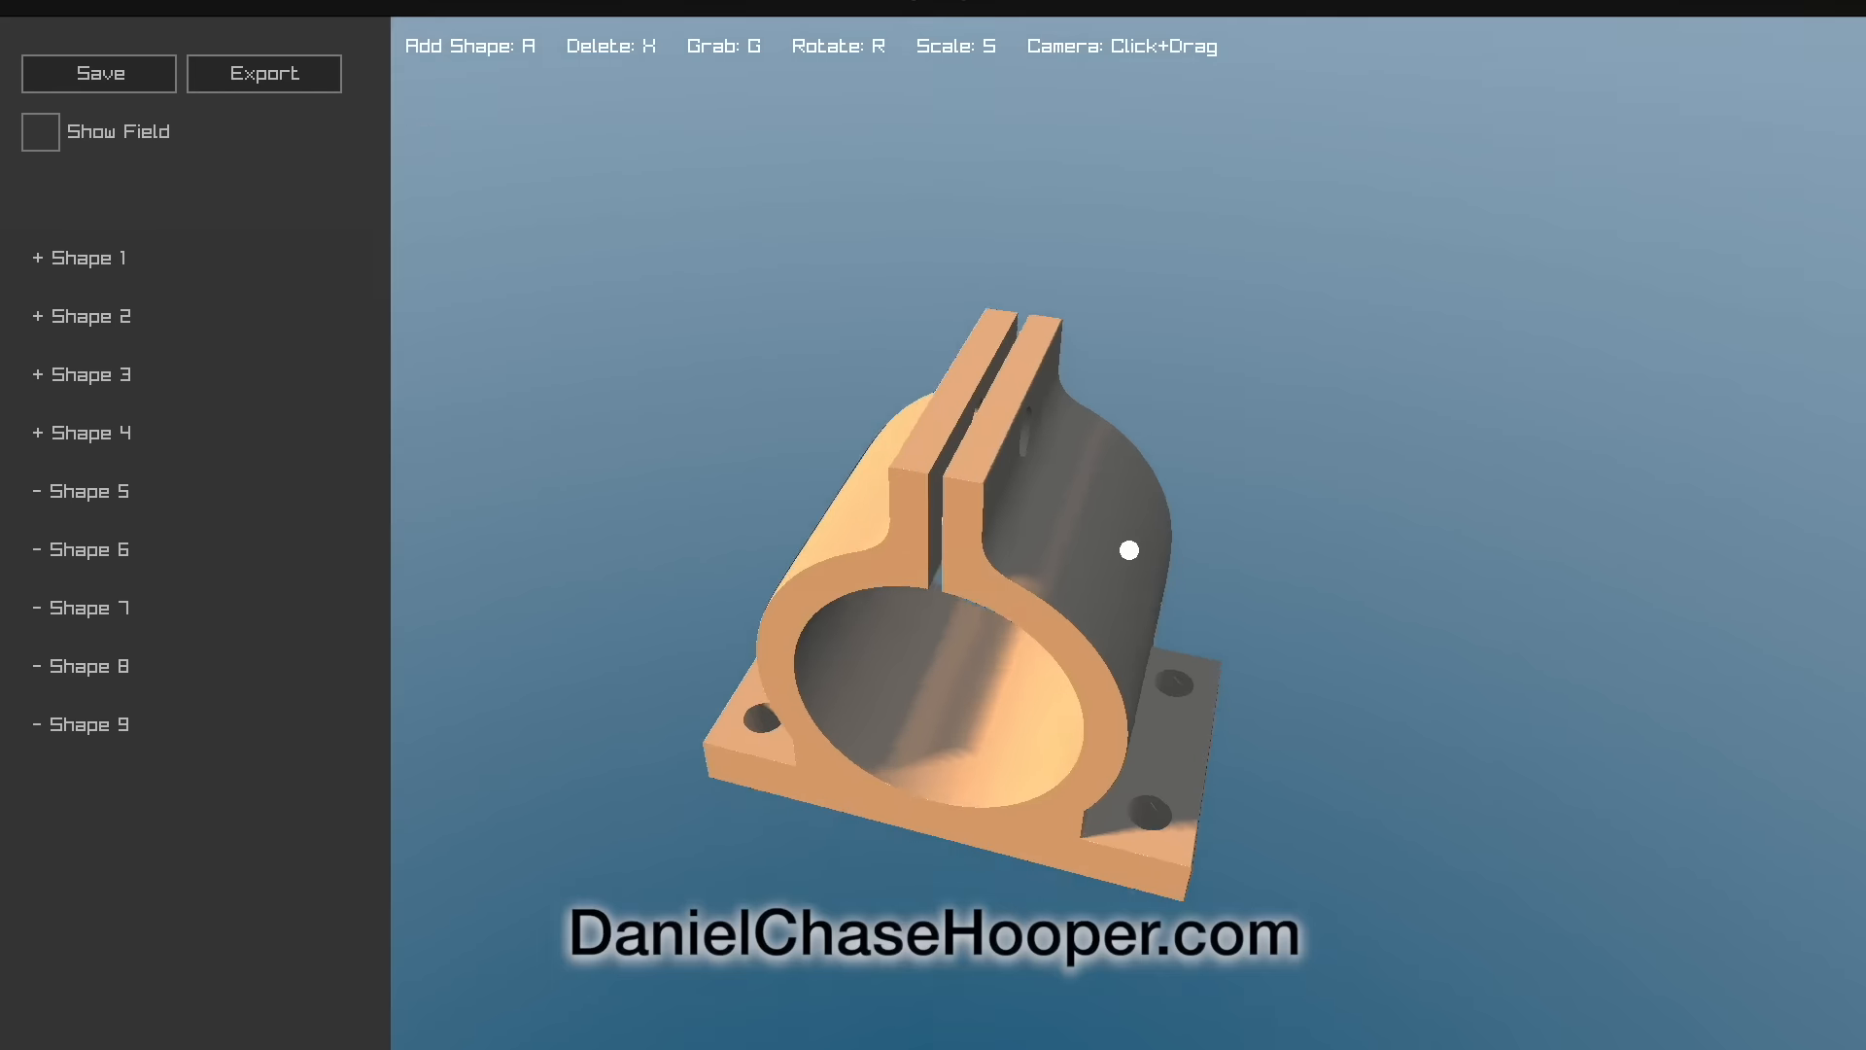